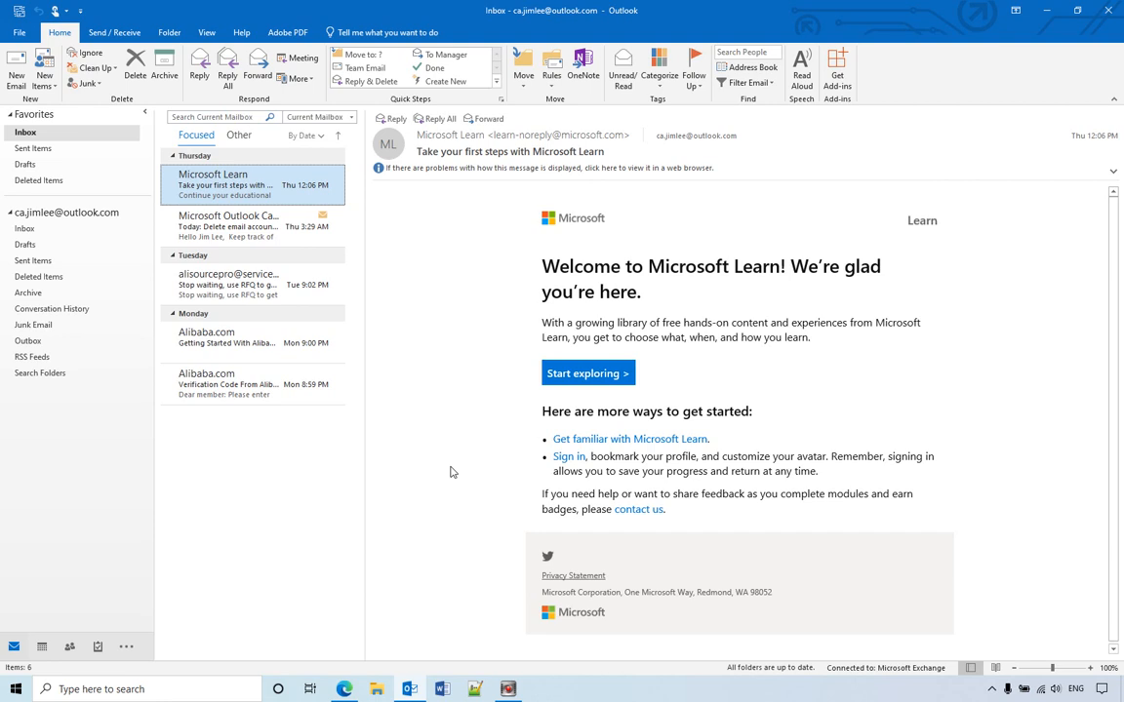
mouse_move(292, 184)
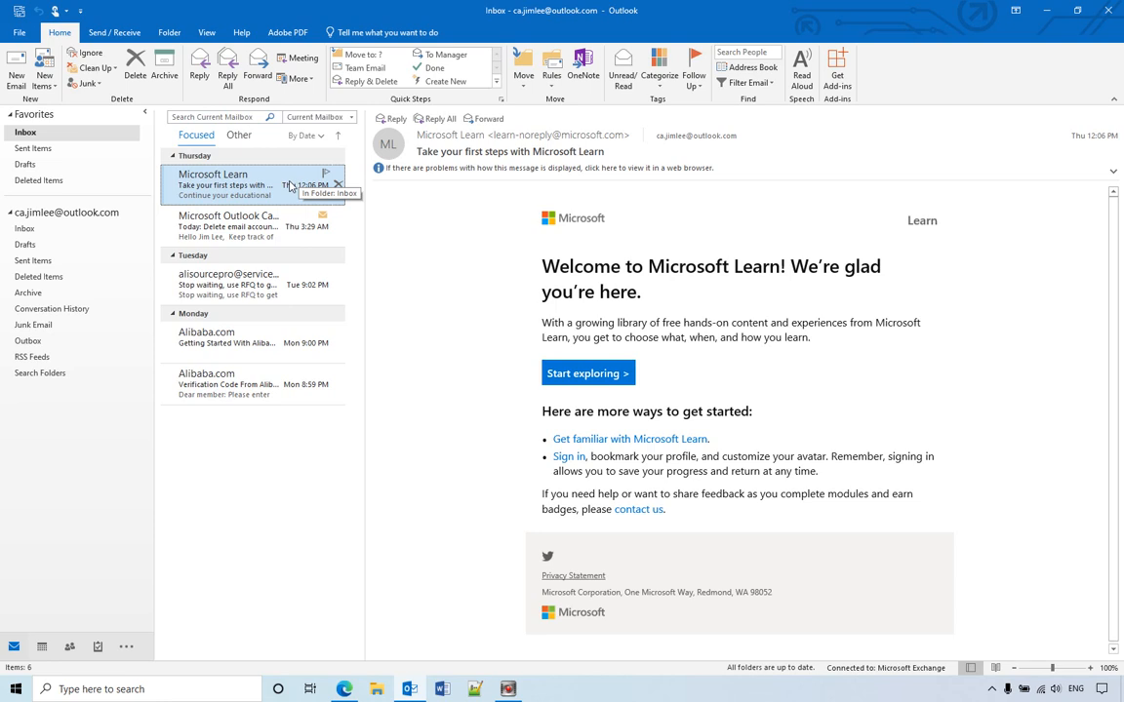
mouse_move(267, 195)
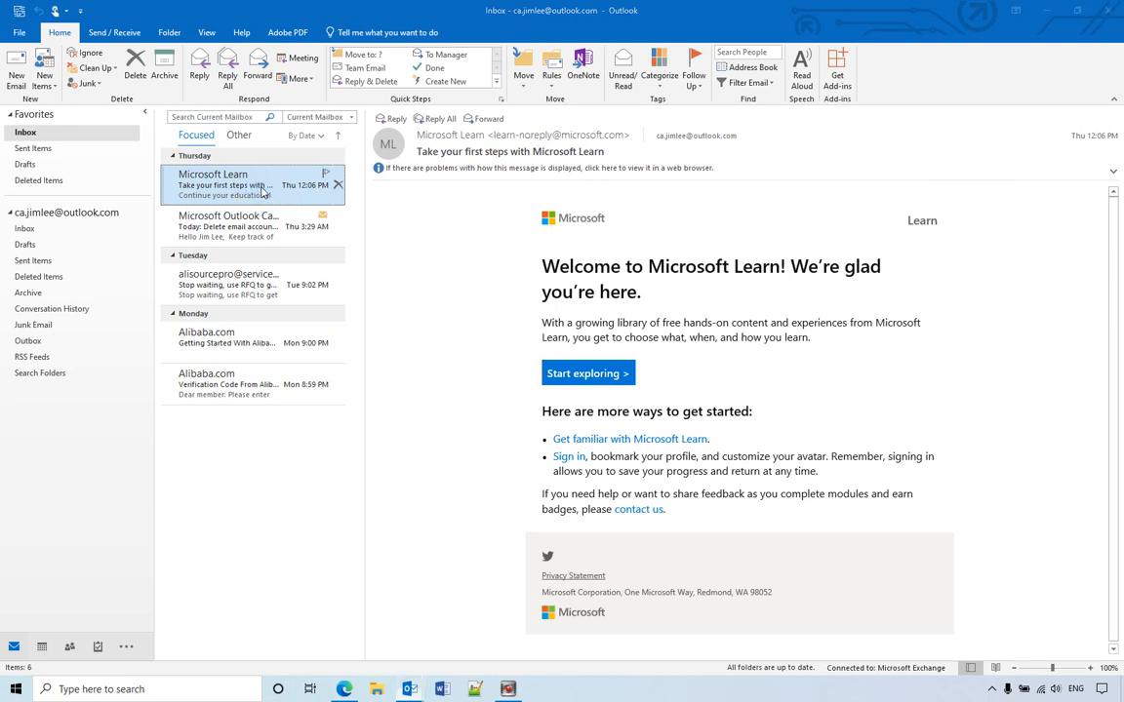
Step: Reply to the Microsoft Learn email with a meeting ending at 2:00 AM on 4/11/2021
double_click(225, 180)
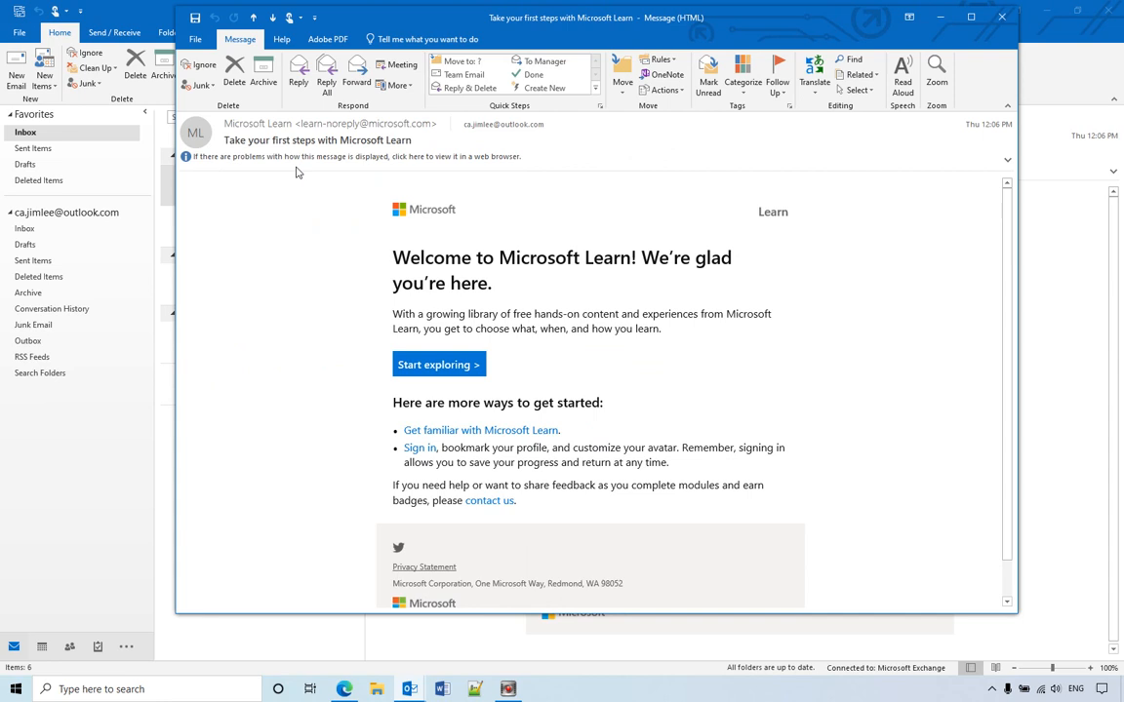
mouse_move(402, 64)
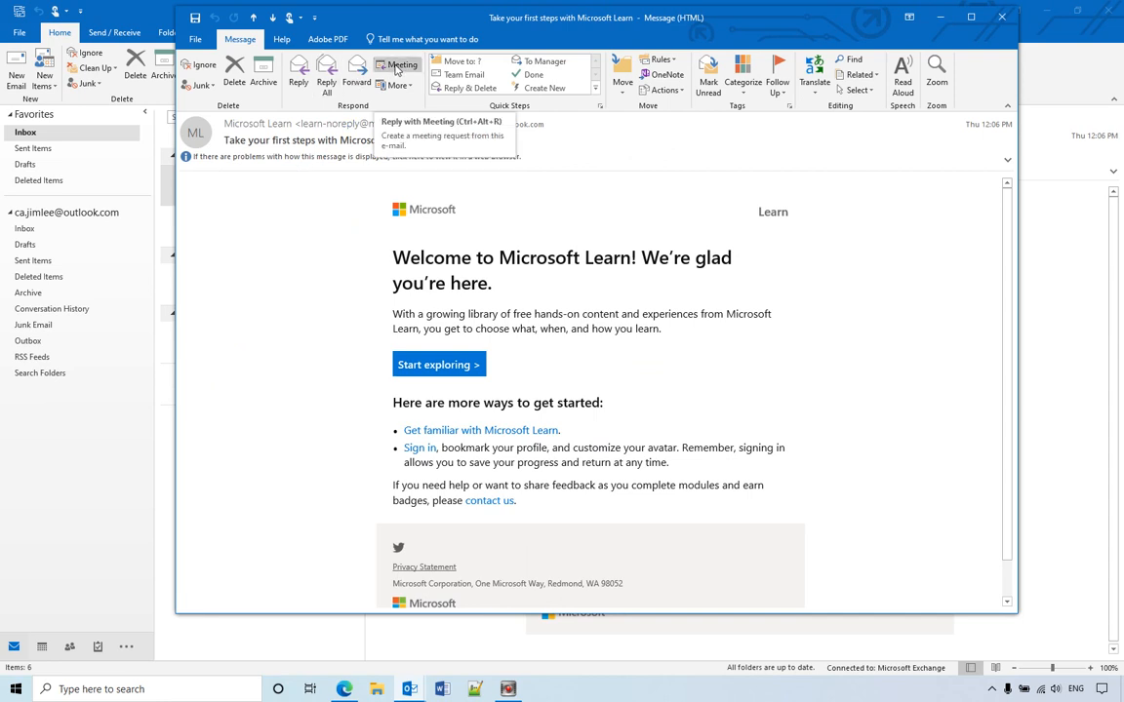
left_click(402, 66)
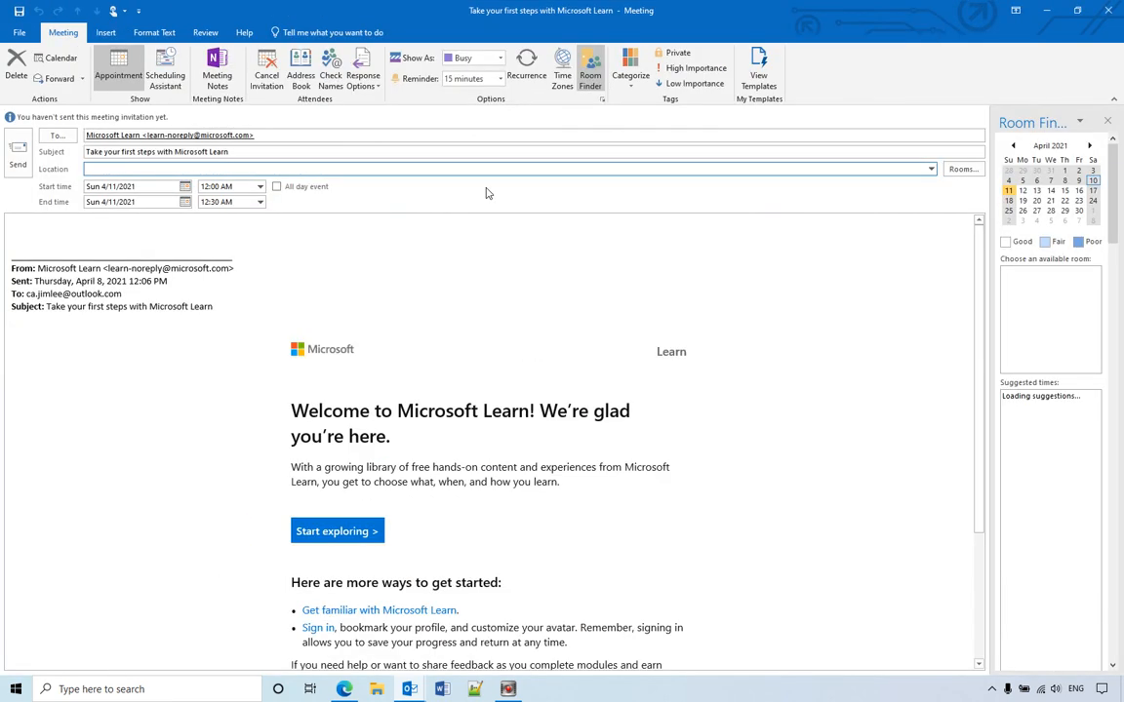
left_click(259, 187)
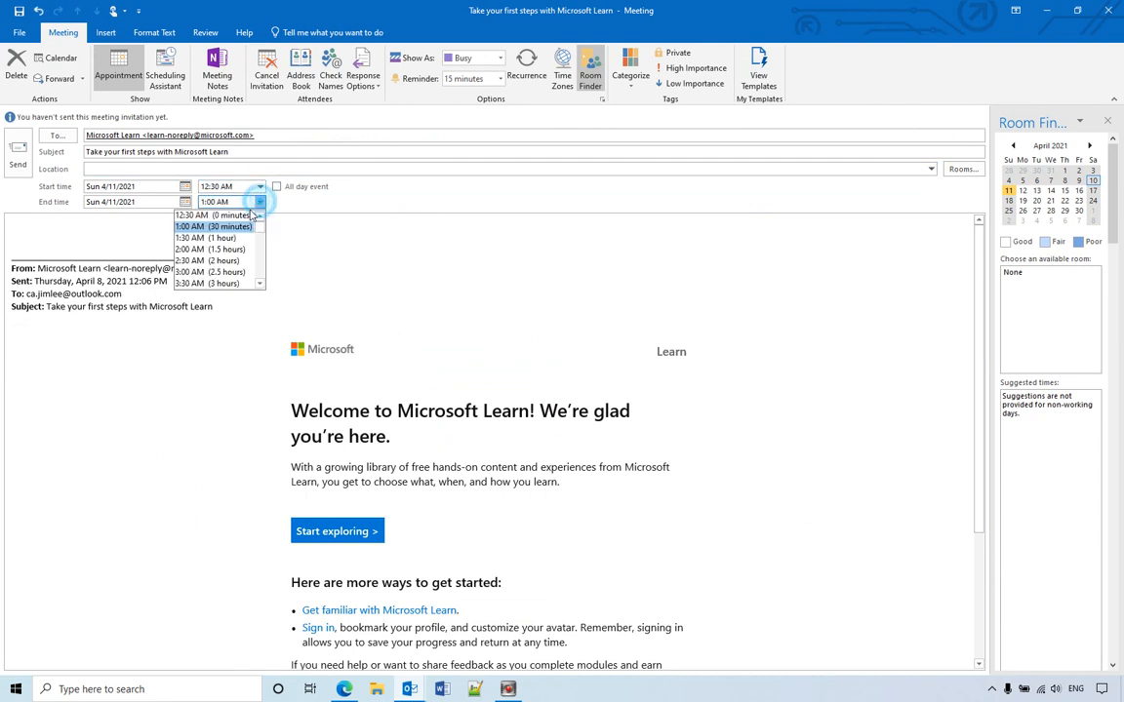
left_click(205, 249)
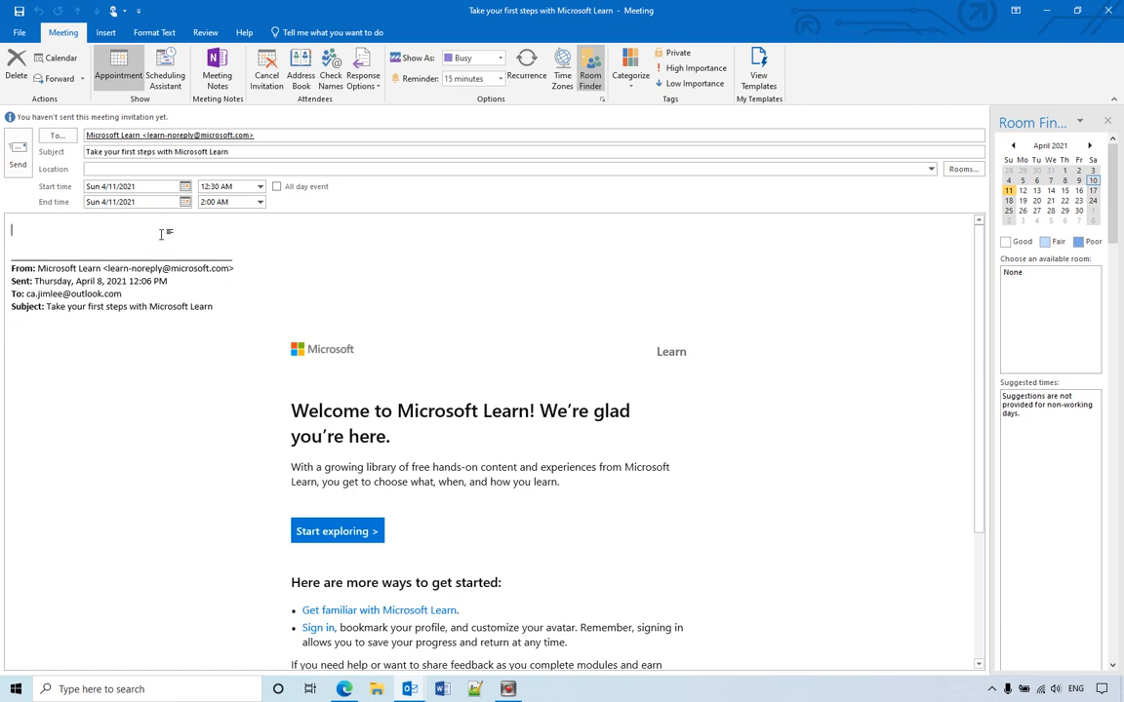
Step: Write 'This is click meeting' in the meeting body
type("thi")
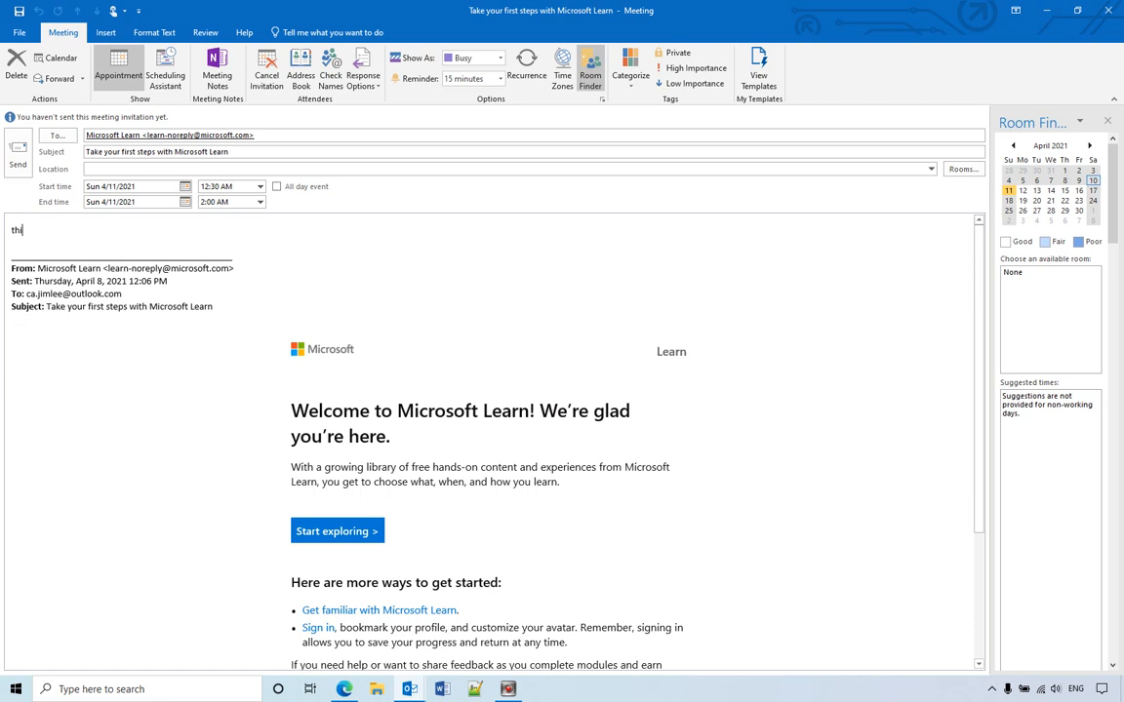
type("This is")
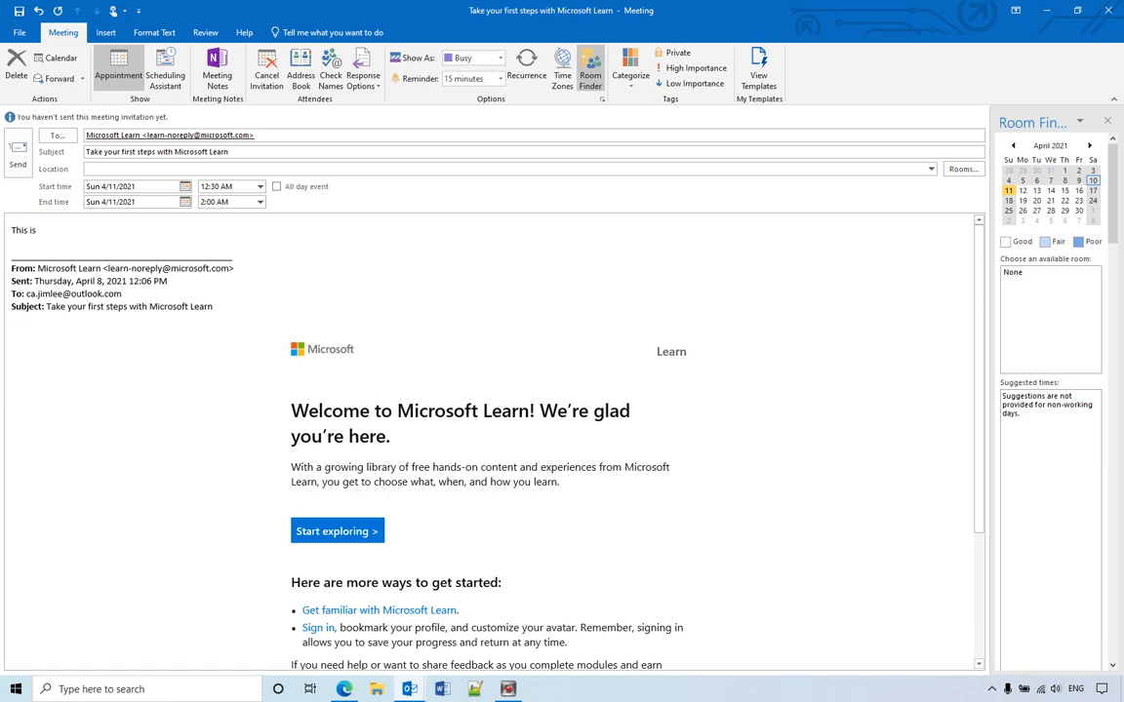
type("click meeting")
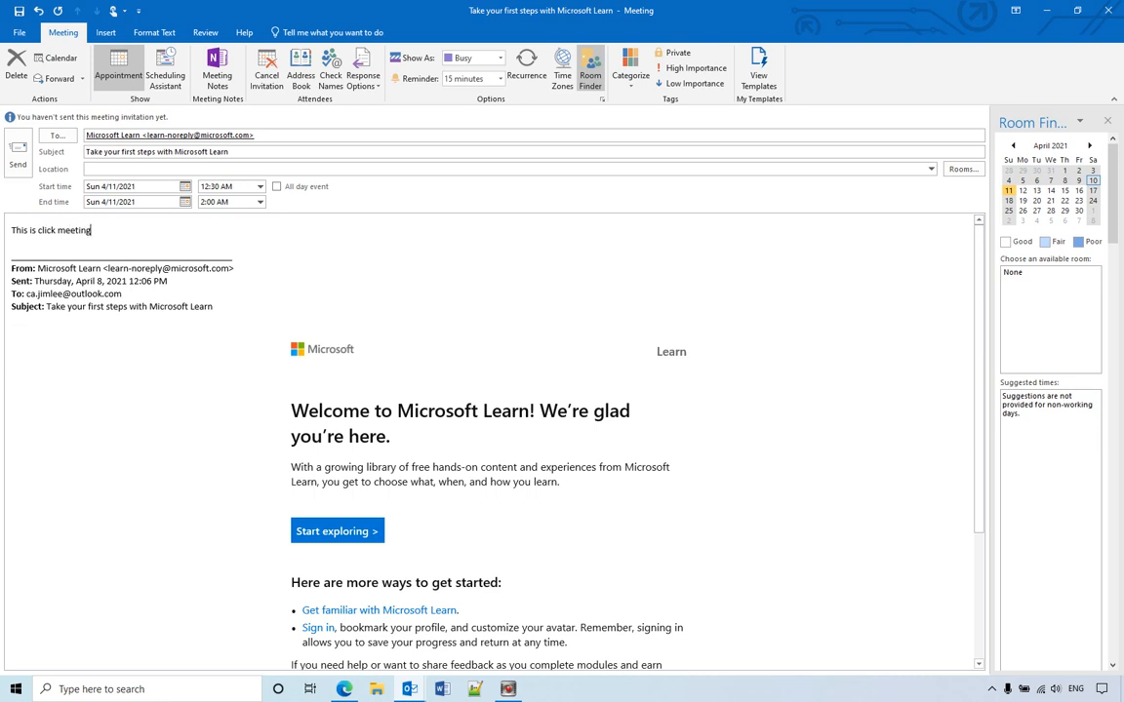
mouse_move(17, 14)
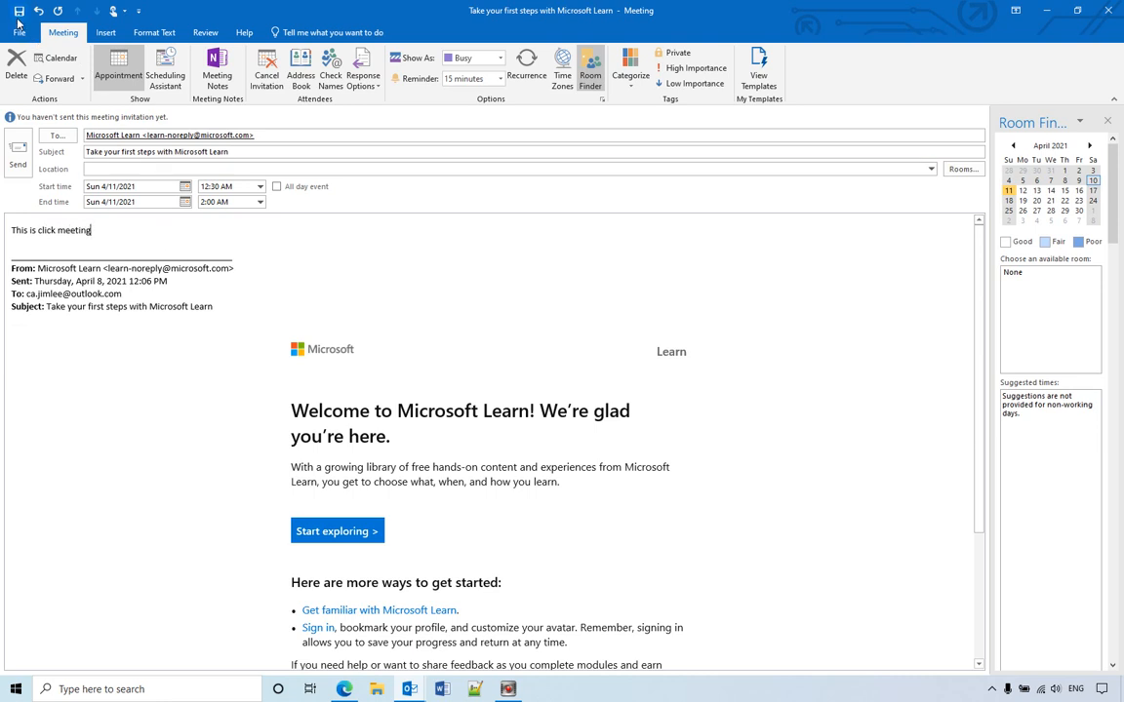
mouse_move(16, 154)
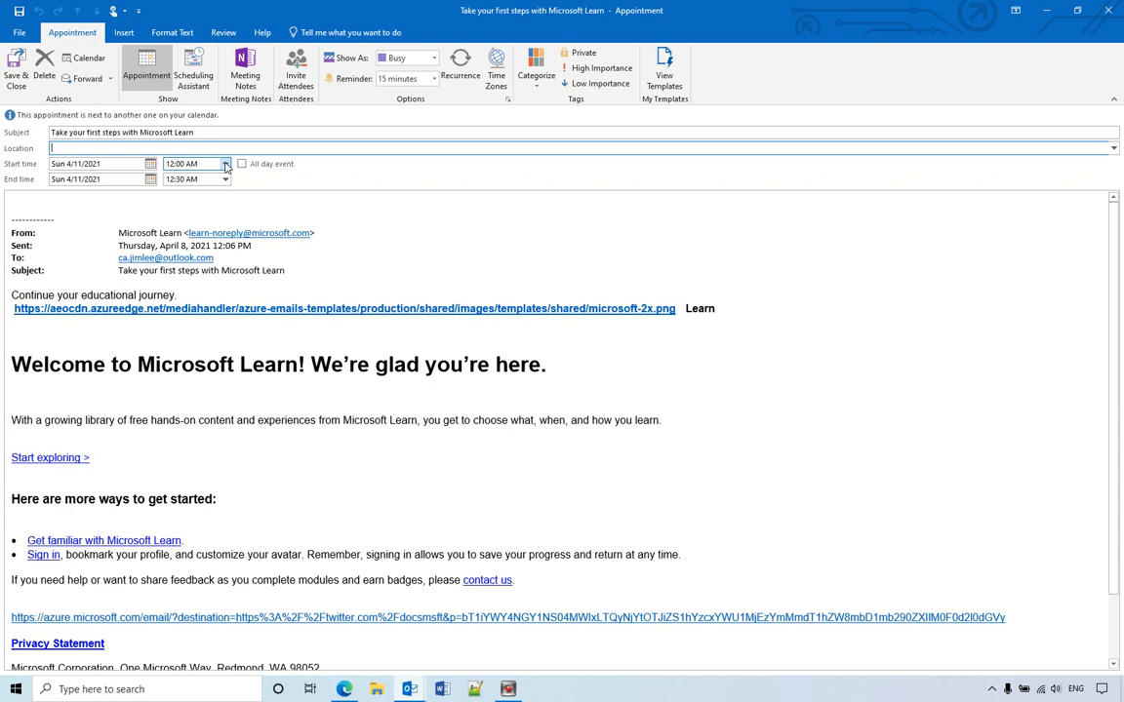
Step: Keep the 12:00 AM start and write 'This is drag to the calendar' in the body
left_click(226, 164)
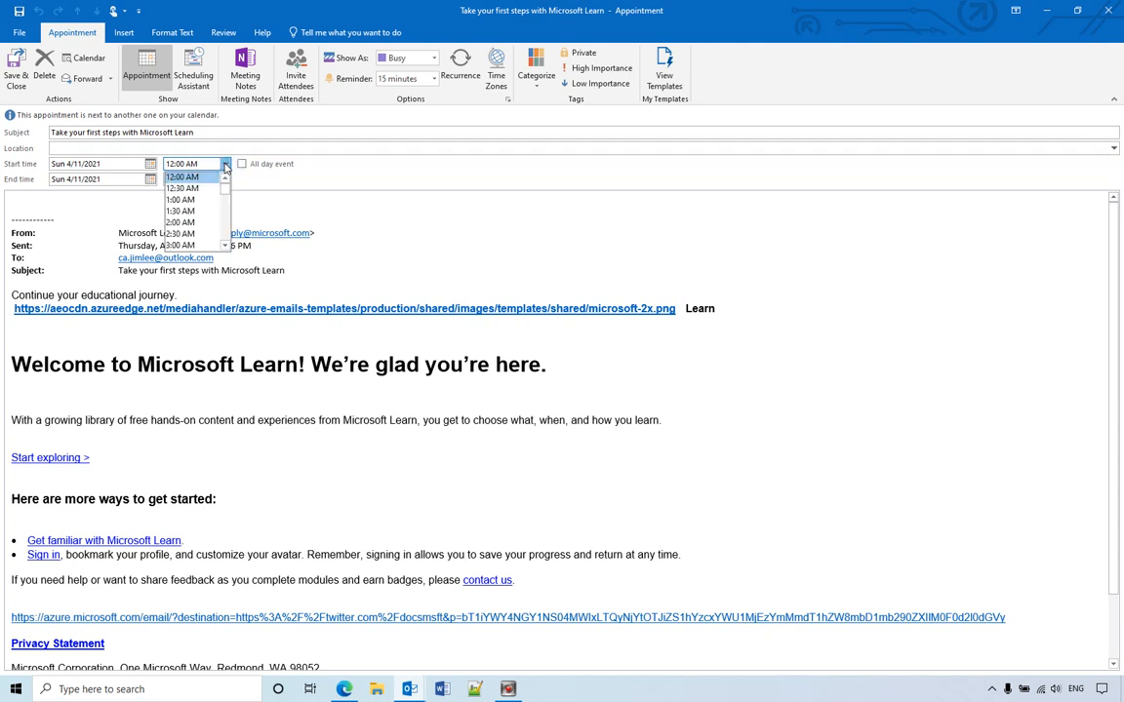
mouse_move(193, 188)
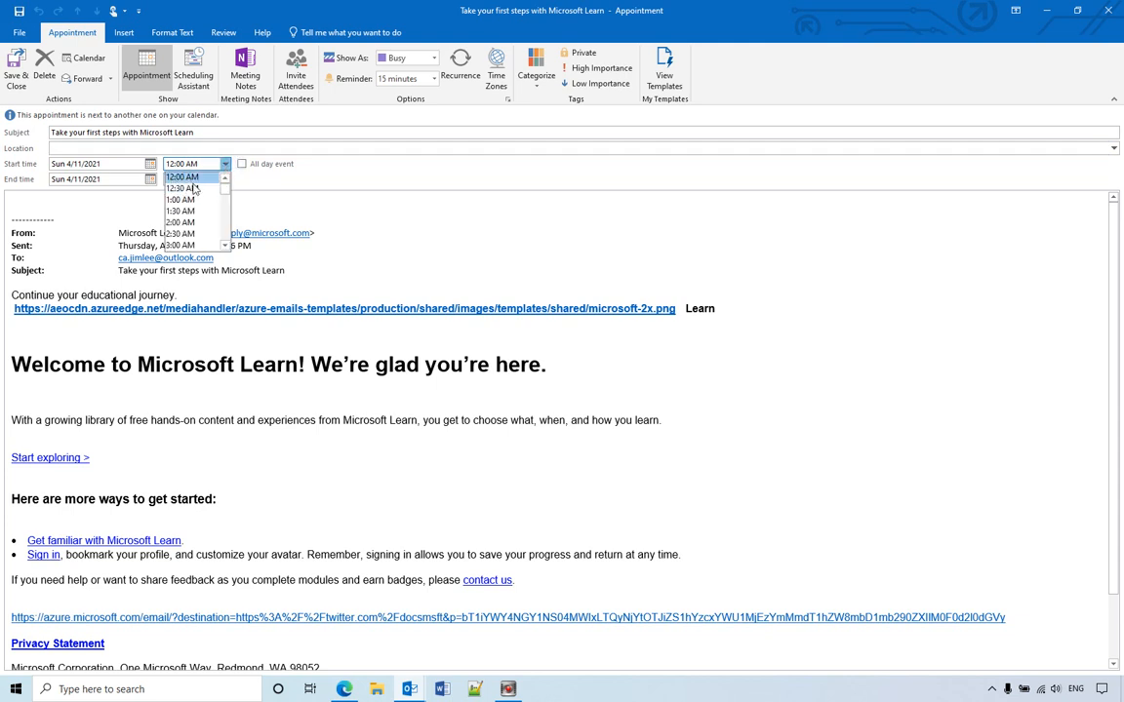
left_click(179, 187)
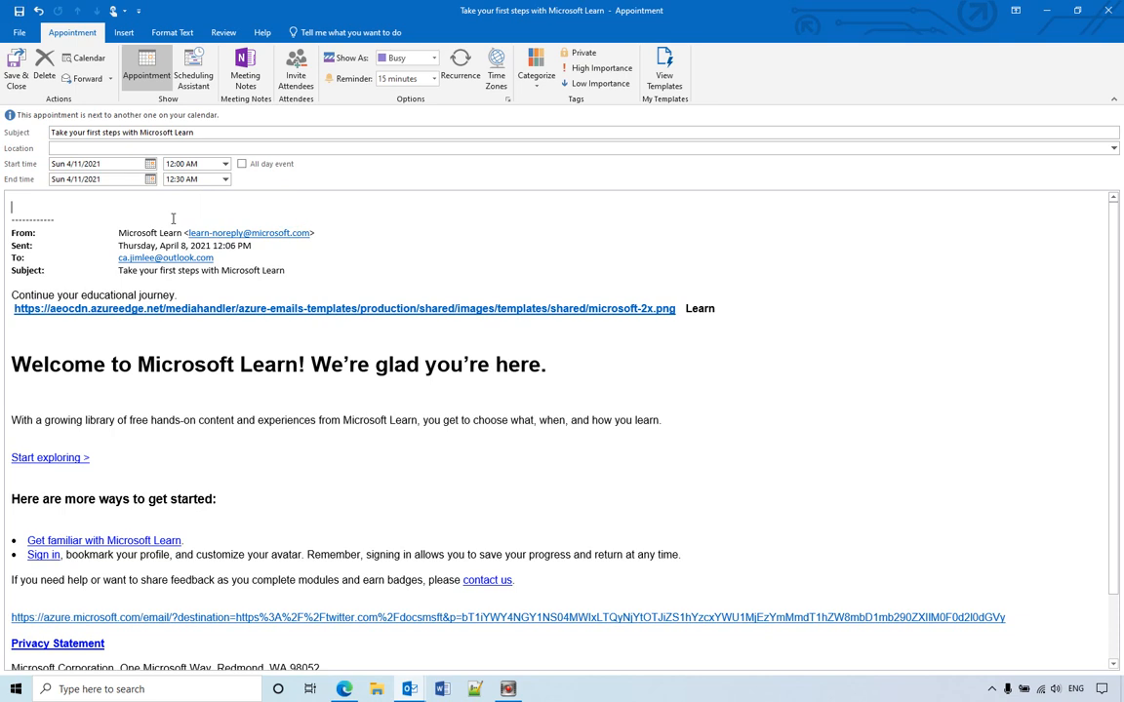
type("This is")
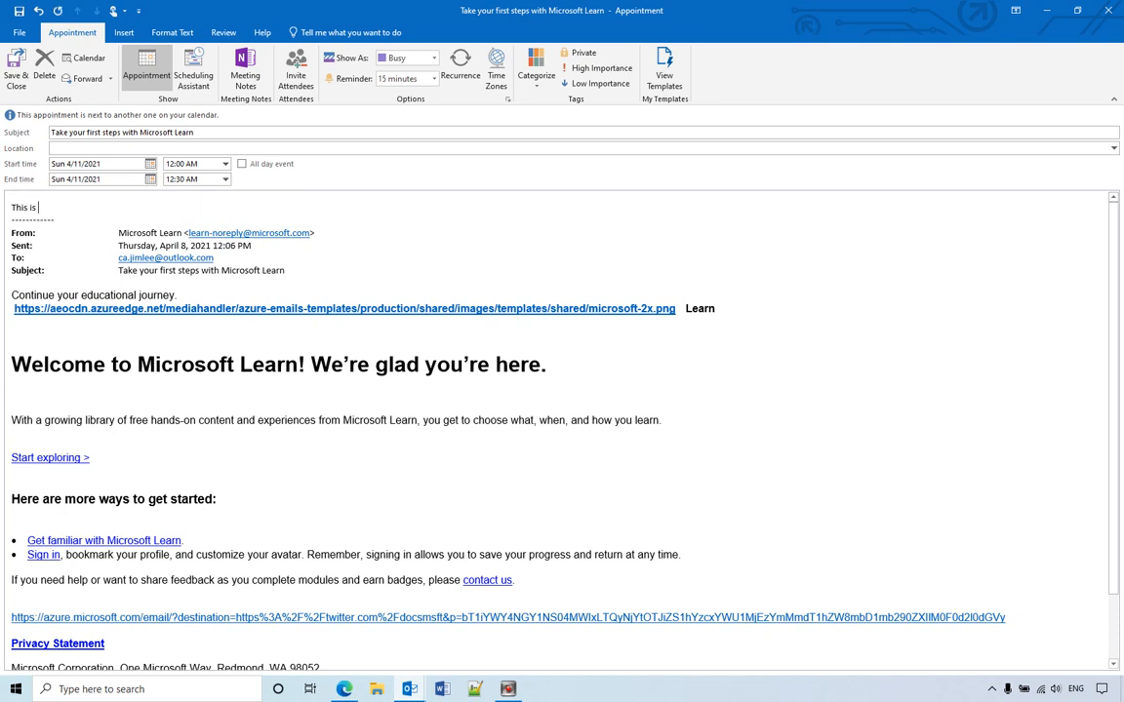
type("drage to")
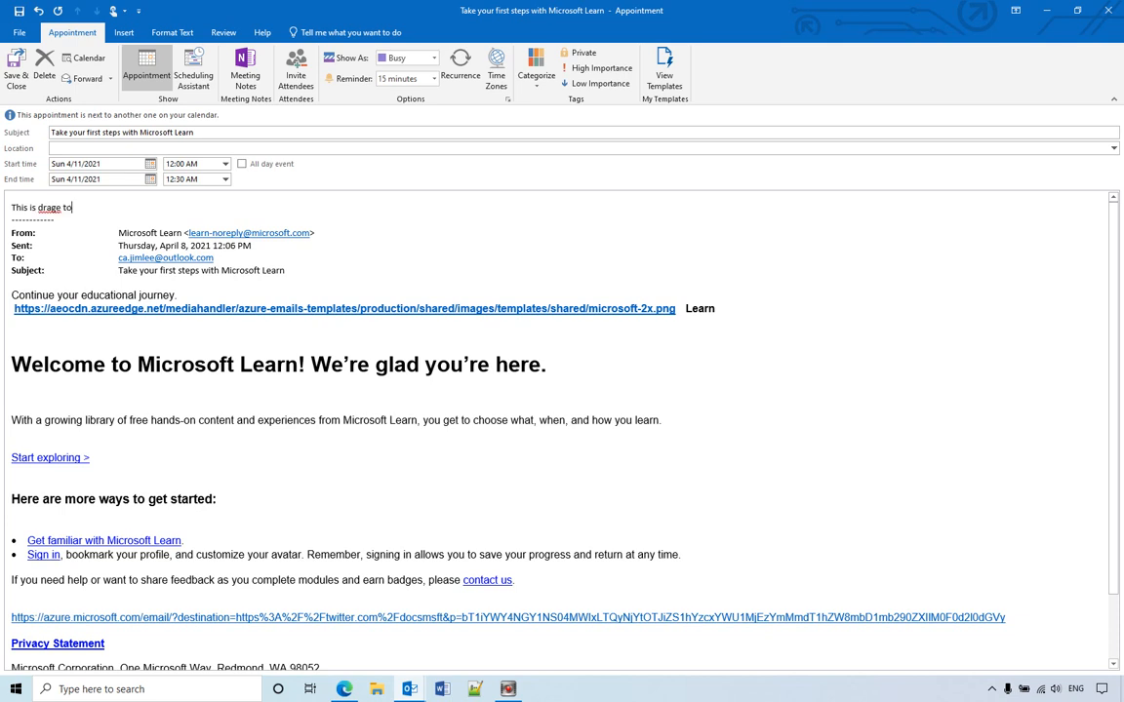
type("he")
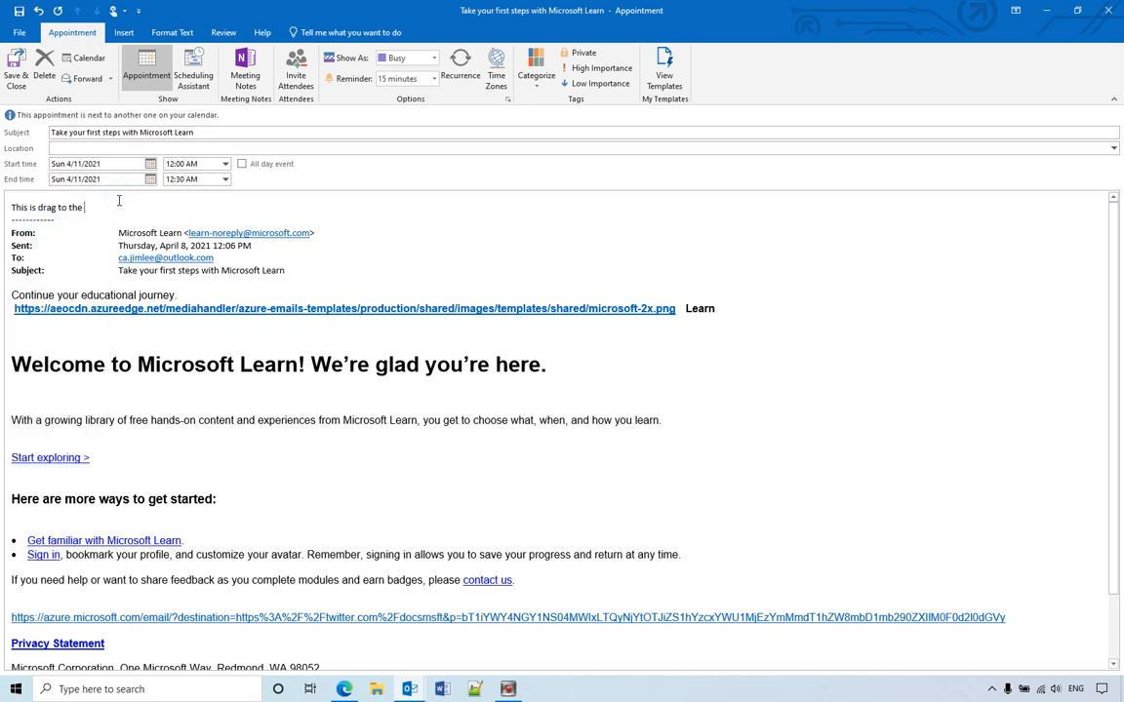
type("calendar")
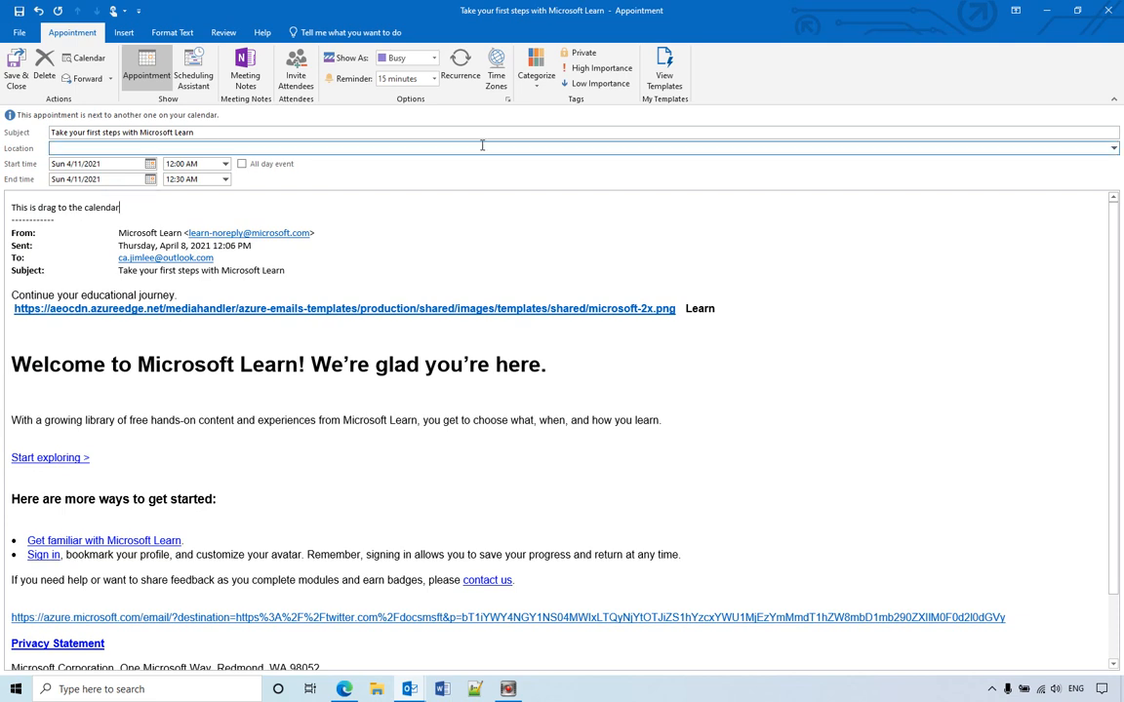
Step: Assign the Purple category, confirm the rename prompt, and save and close the appointment
left_click(535, 74)
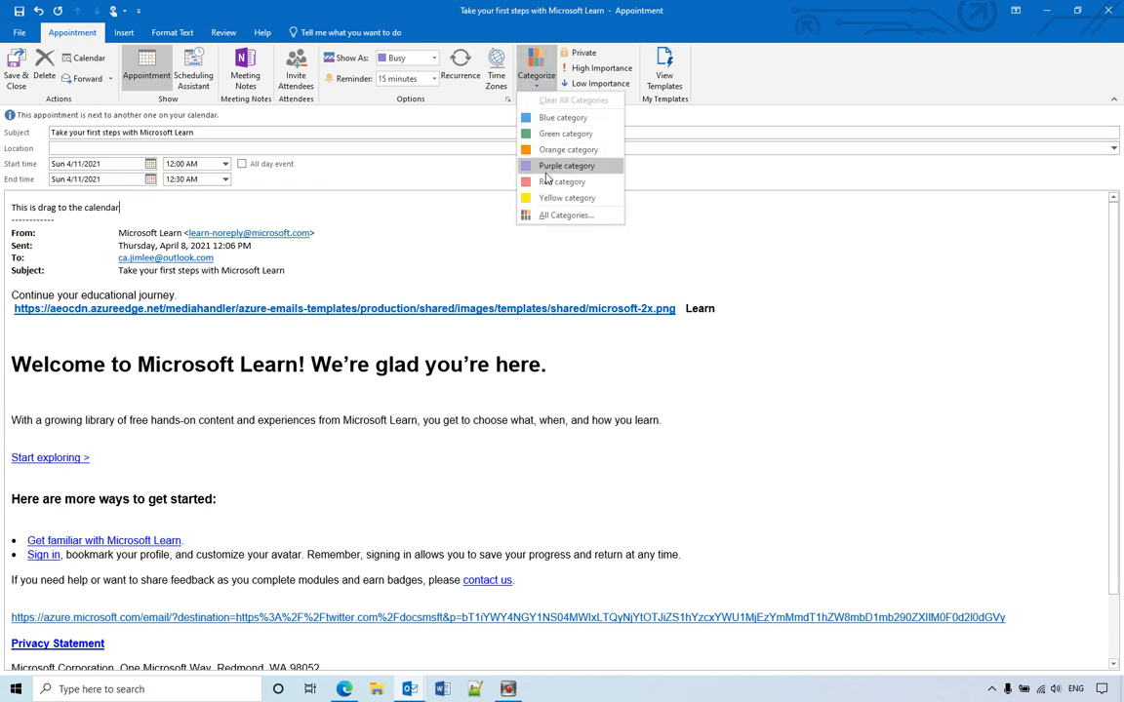
left_click(566, 164)
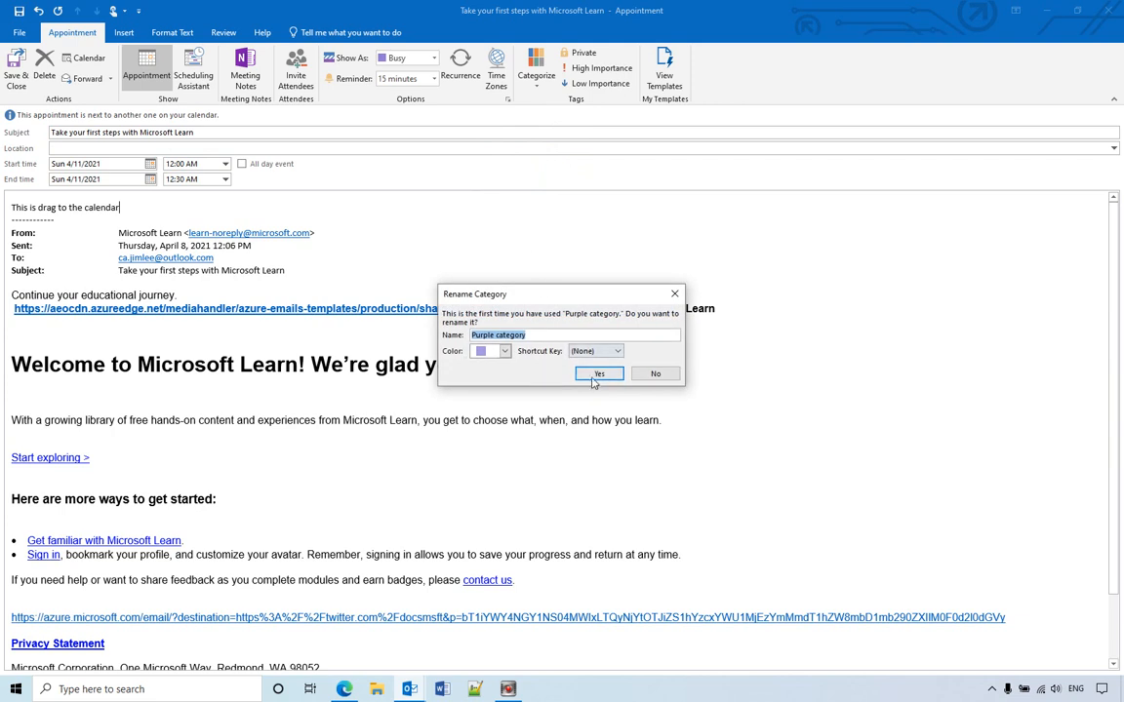
left_click(597, 374)
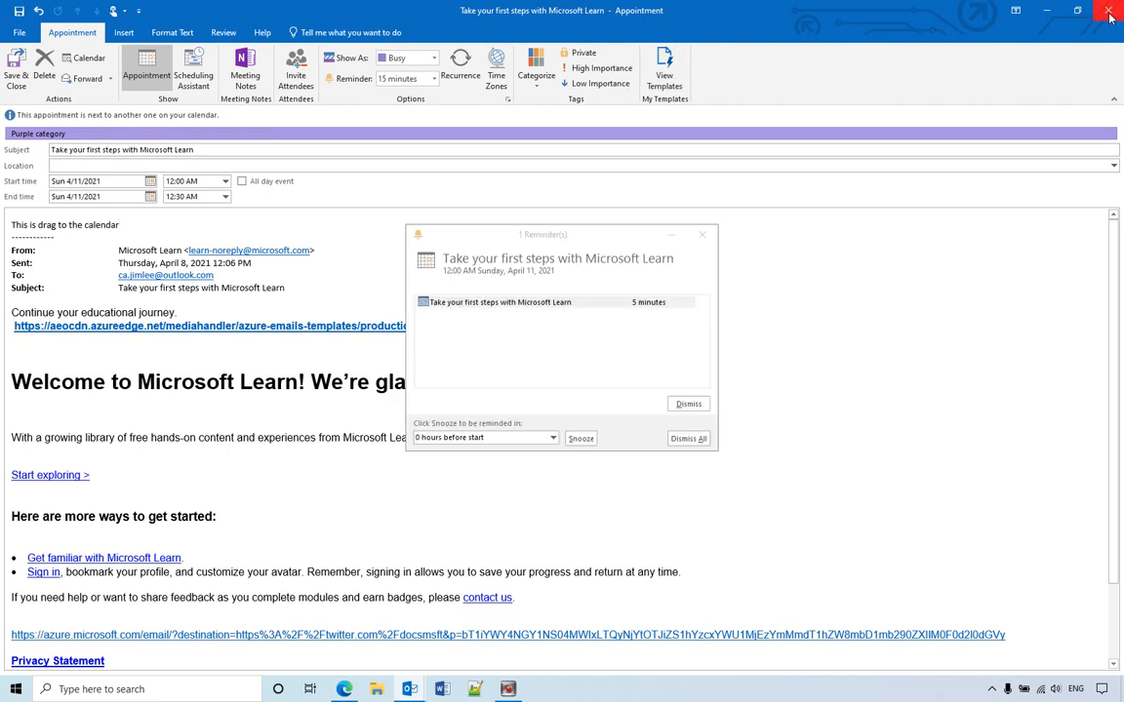
left_click(702, 234)
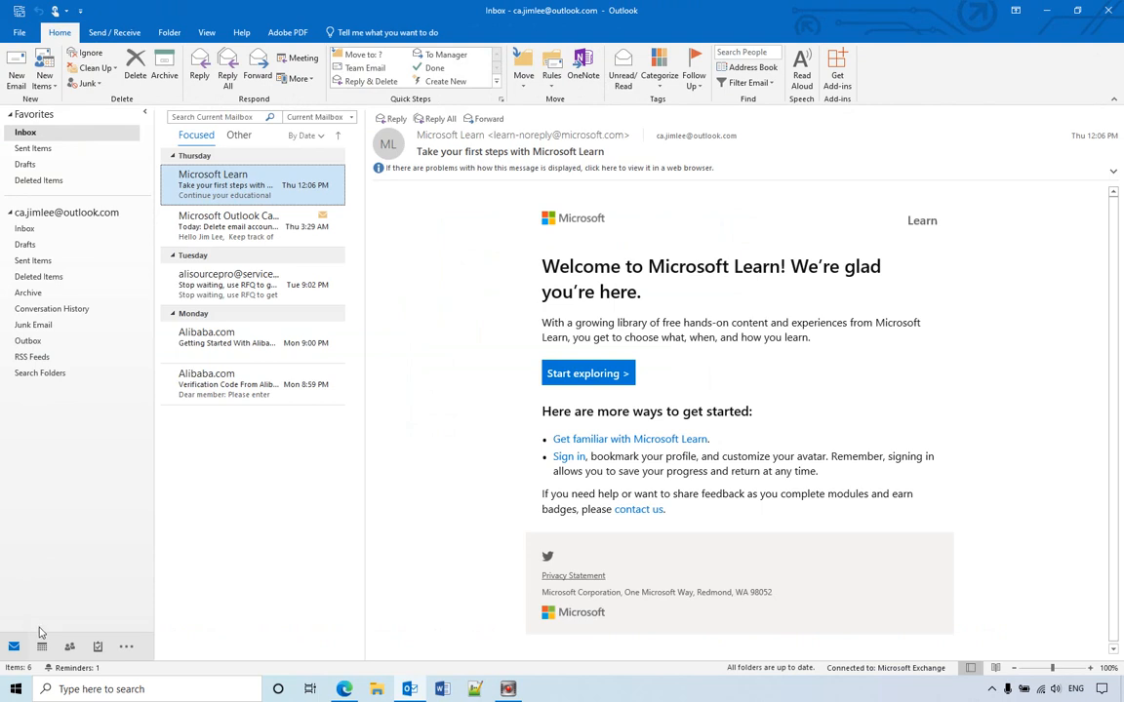
Step: Switch to the calendar in Month view showing April 2021 with both Learn entries on the 11th
left_click(43, 647)
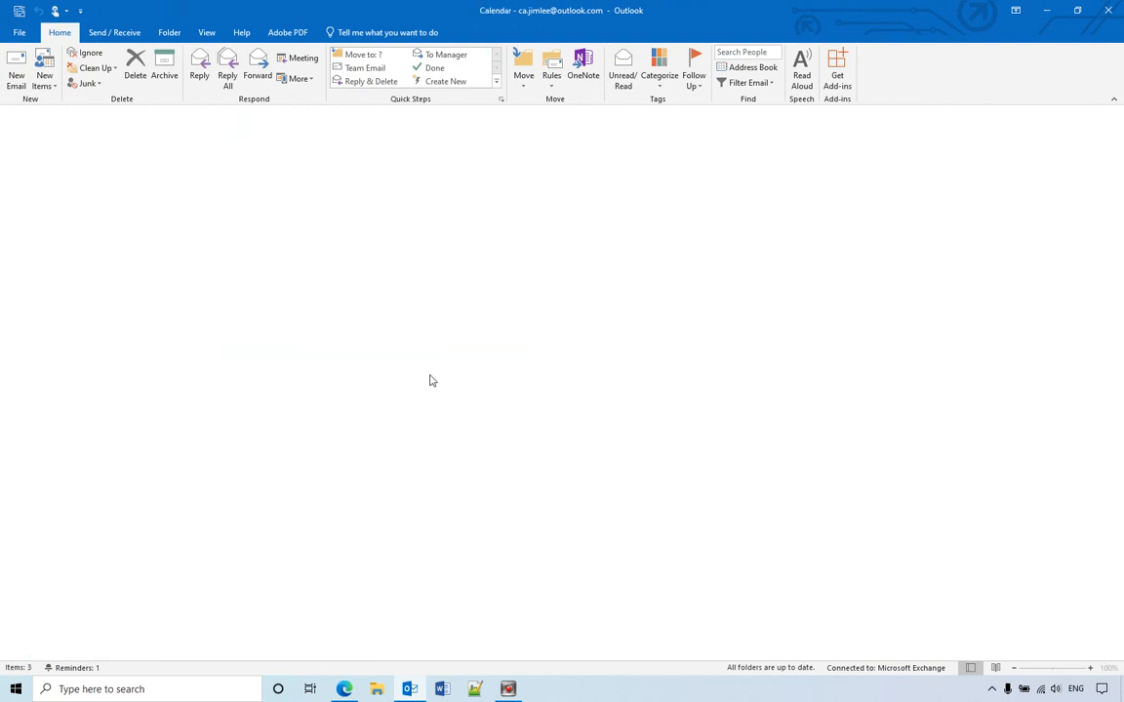
left_click(41, 648)
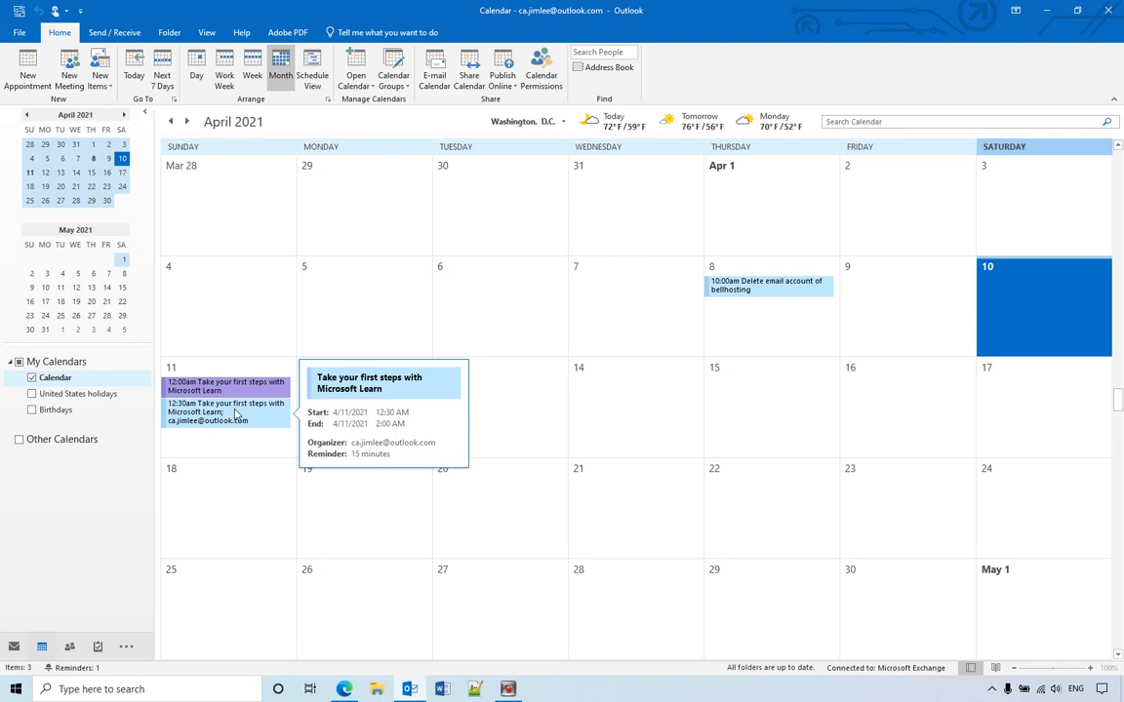
mouse_move(271, 405)
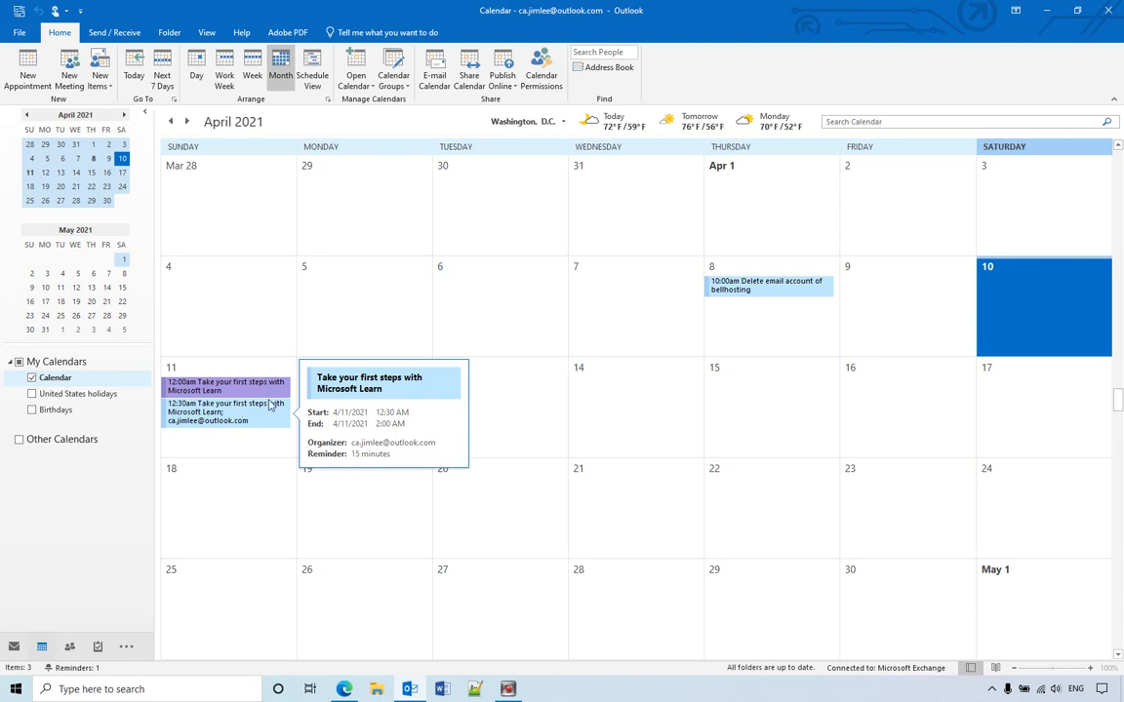